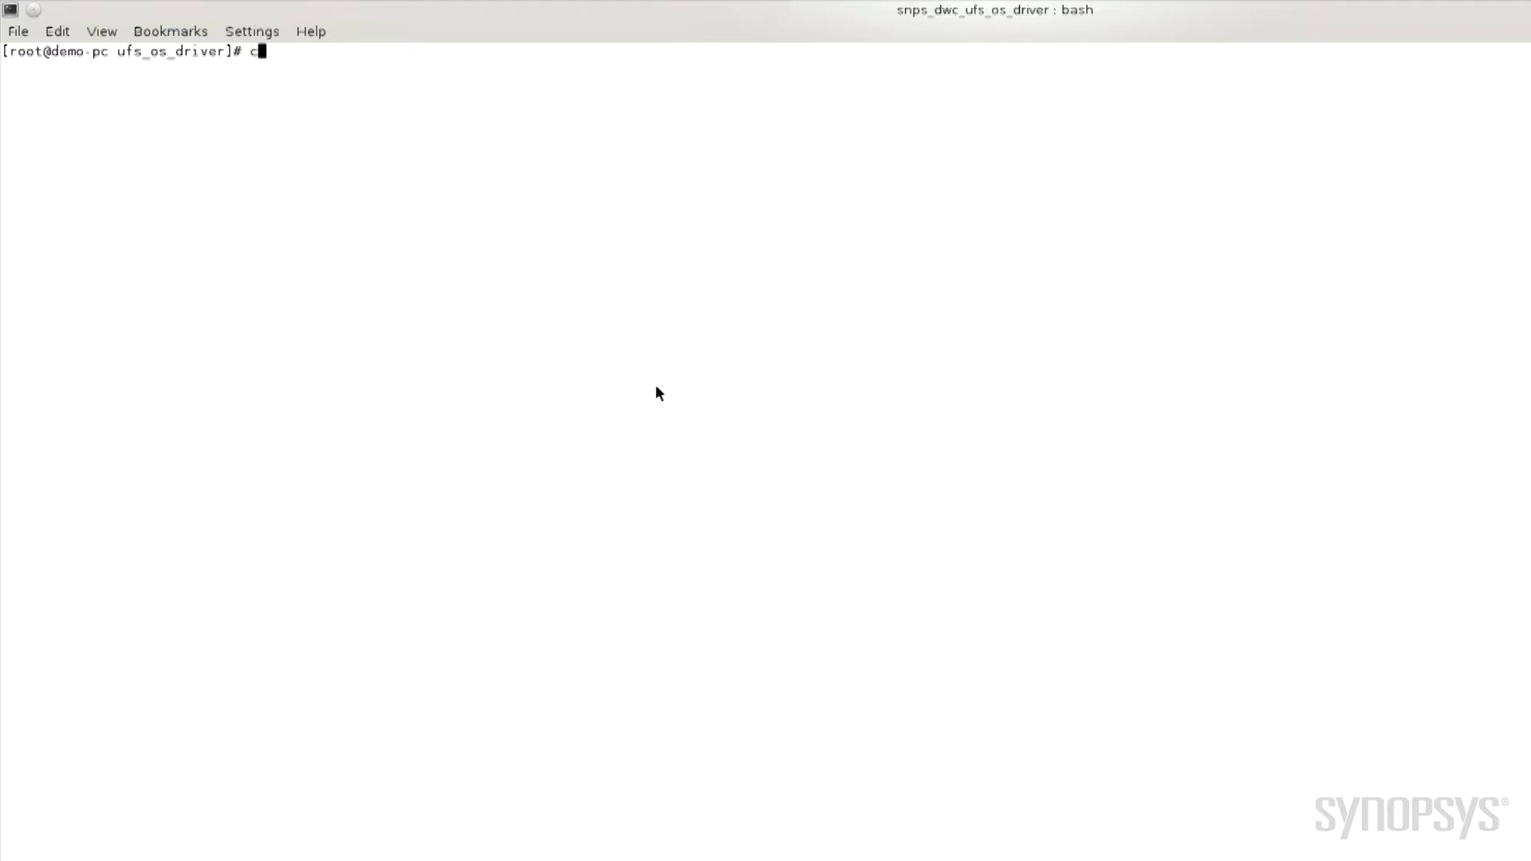
Enter snps_dwc_ufs_os_driver and run make clean before rebuilding the kernel modules
text(d snps_dwc_ufs_os_driver/)
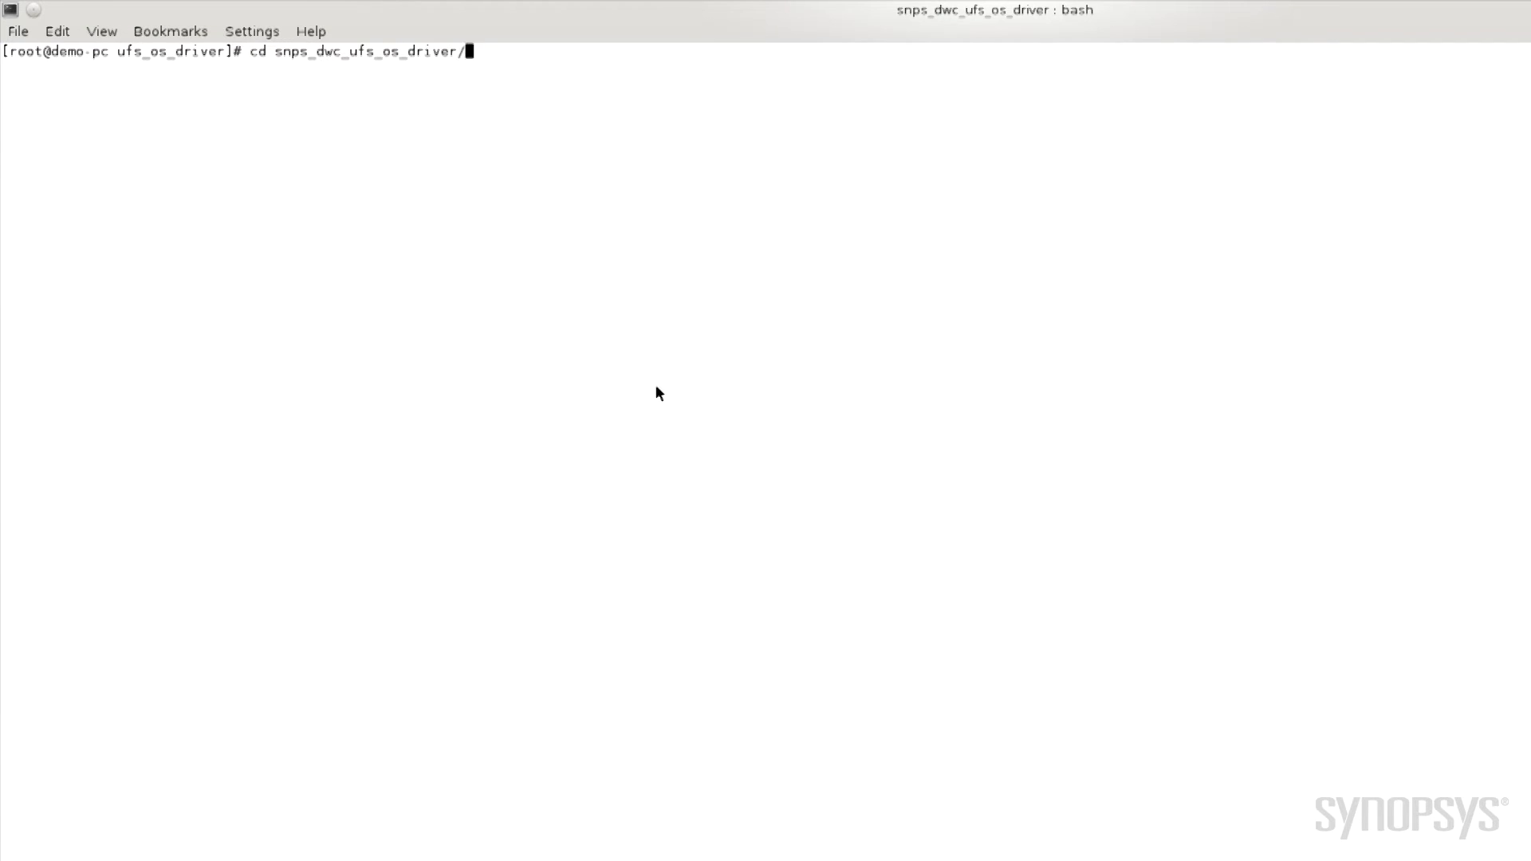
text(make clean)
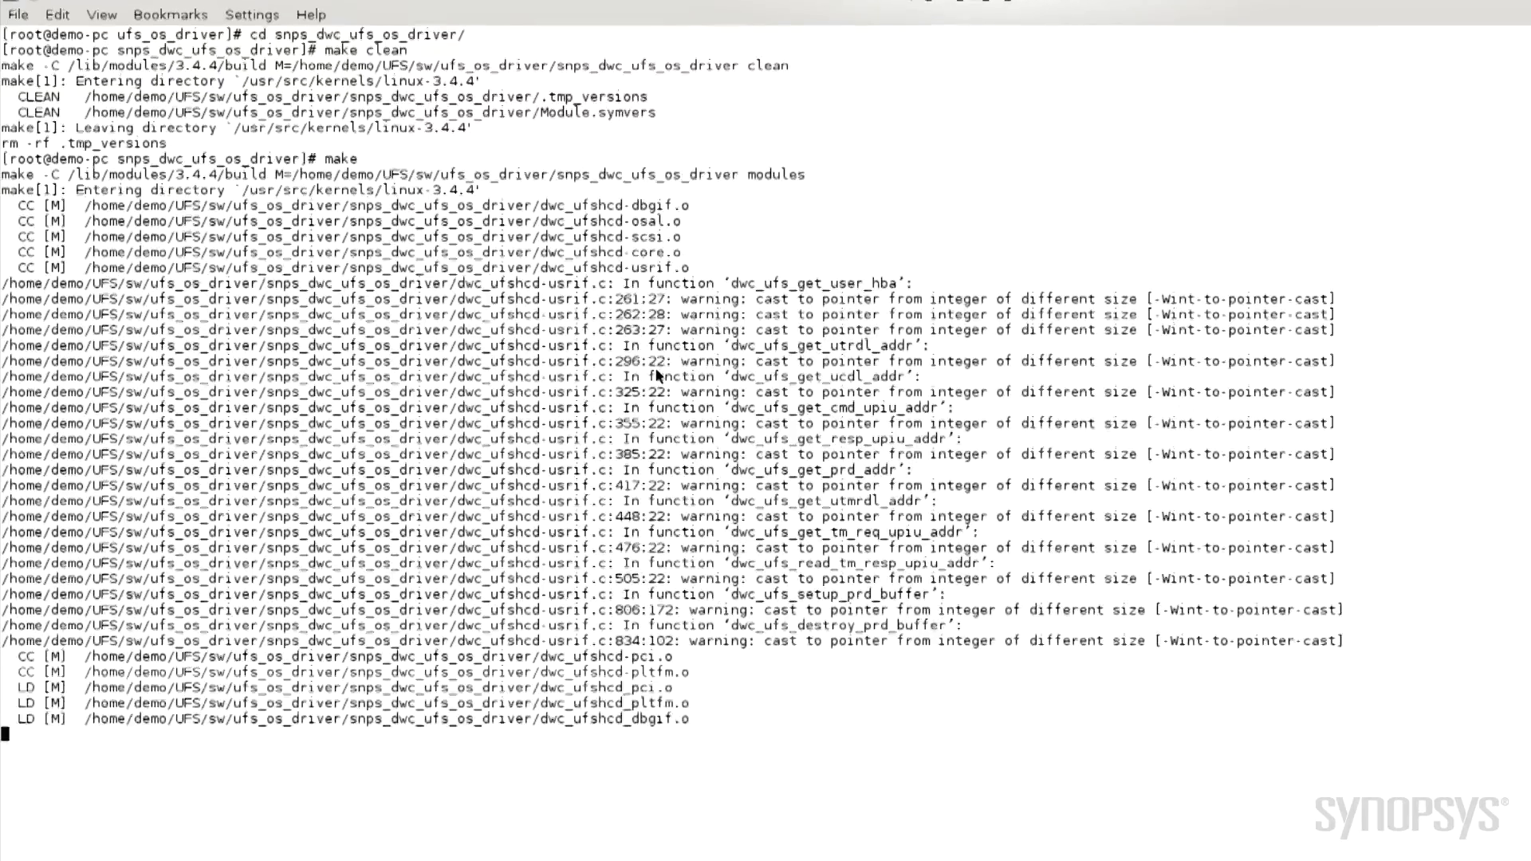
scroll(down, 3)
text(./dwc_ufs_test)
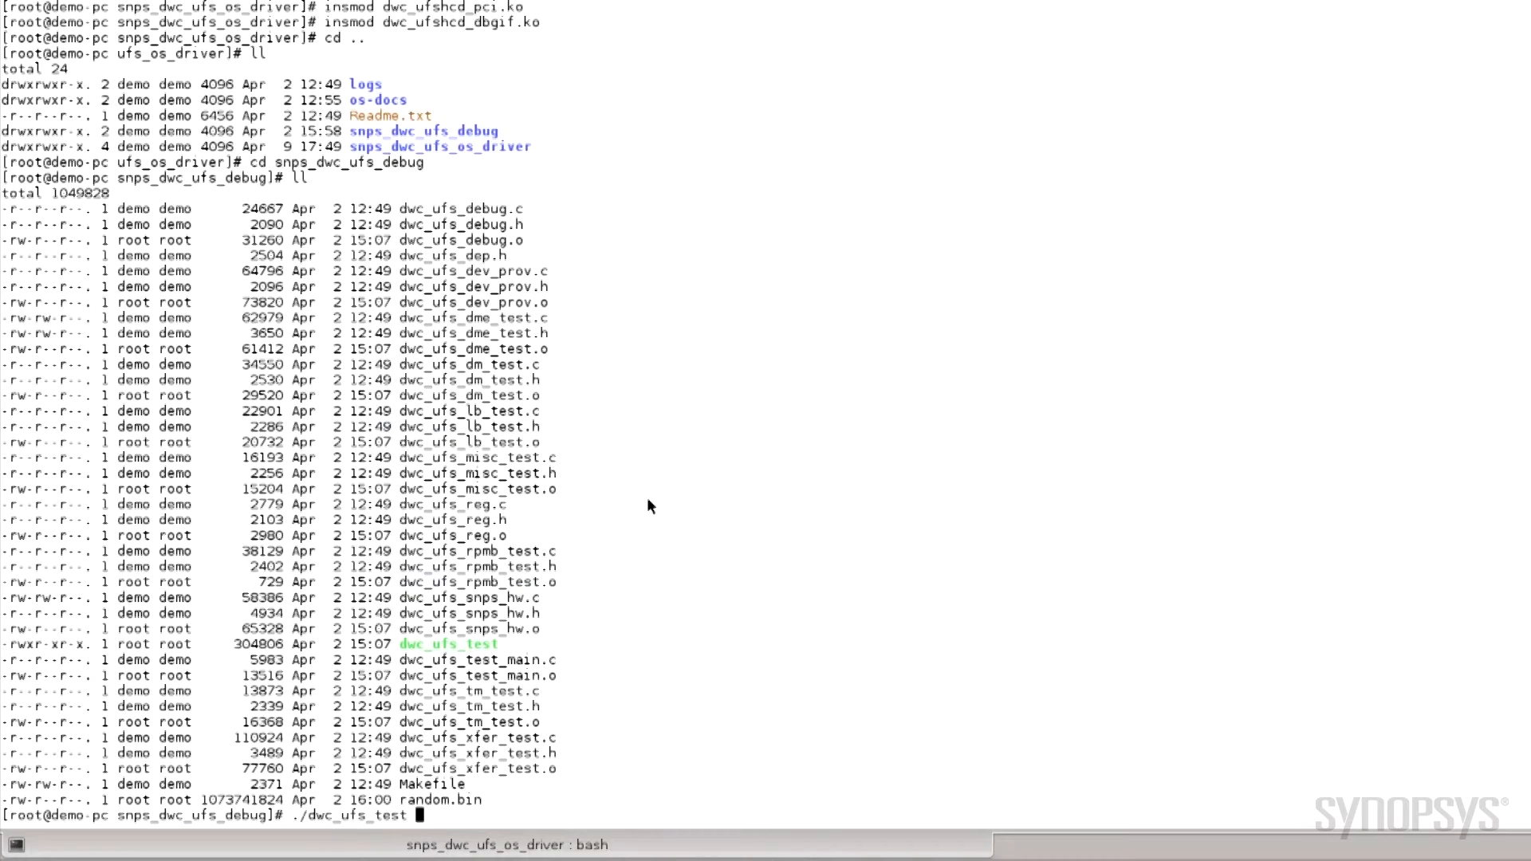
Run ./dwc_ufs_test dme_test dme_do_pm_settings 1 1 0 1, then begin mounting /dev/sde
text(dme_test dme_do_p)
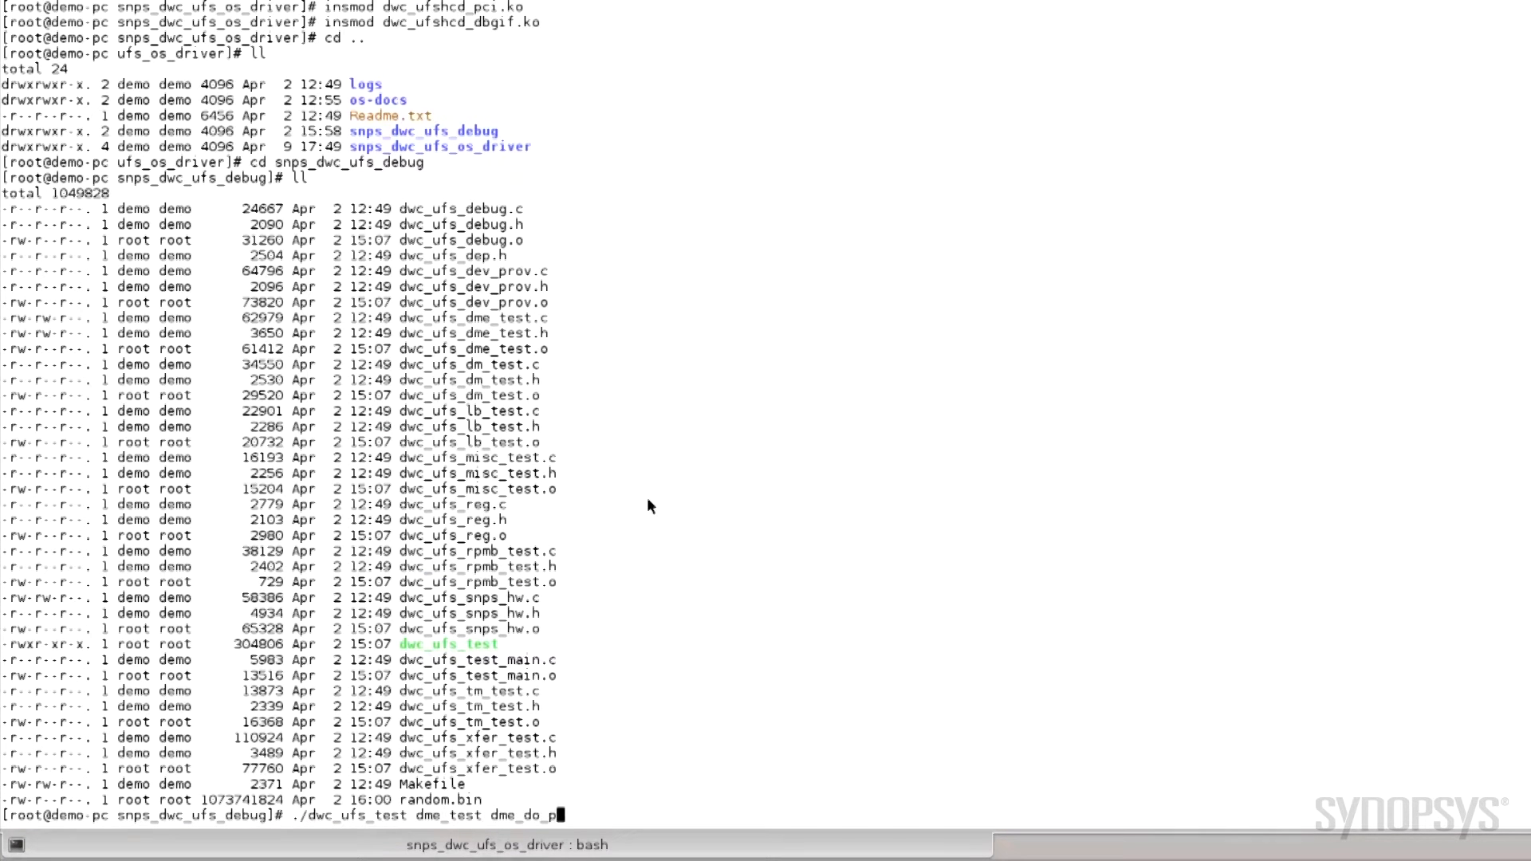
text(_settings 1 1 0 1 1)
text(./dwc_ufs_test dme_test dme_get_pm_settings)
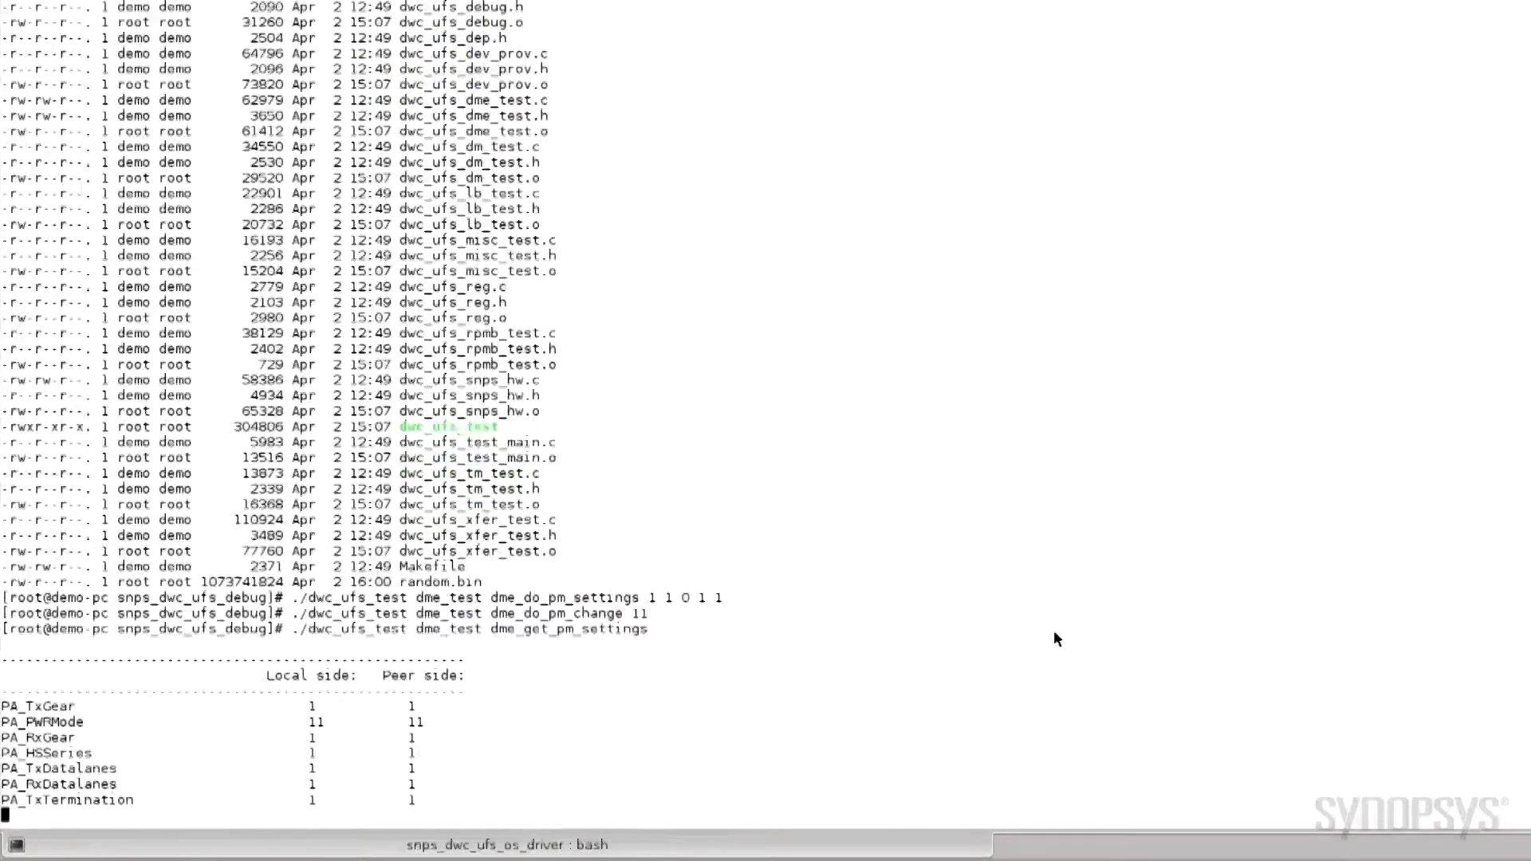
text(mount -v -t vfat)
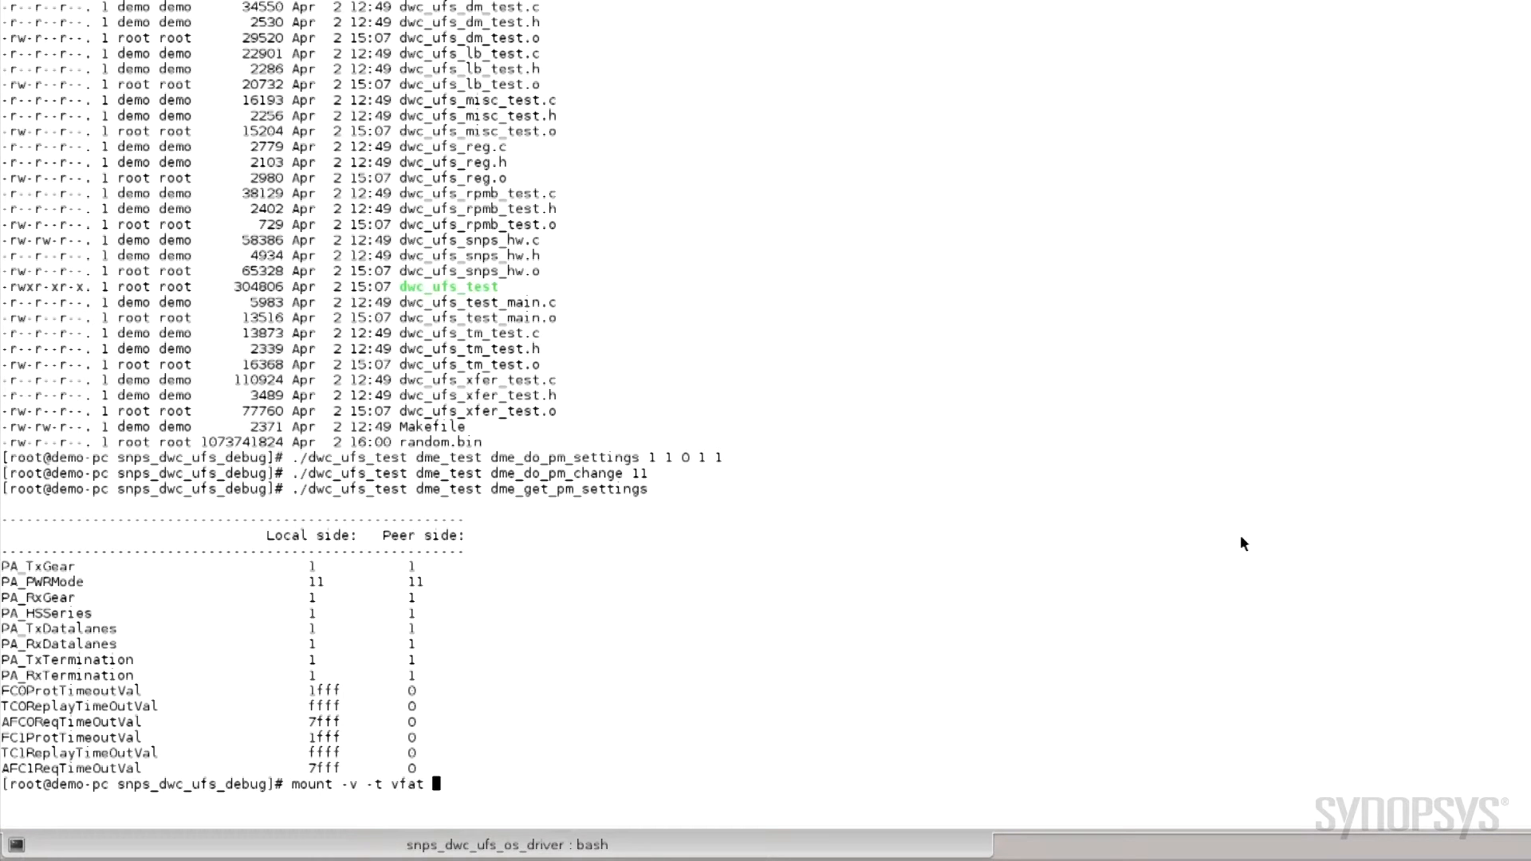
text(/dev/sde /)
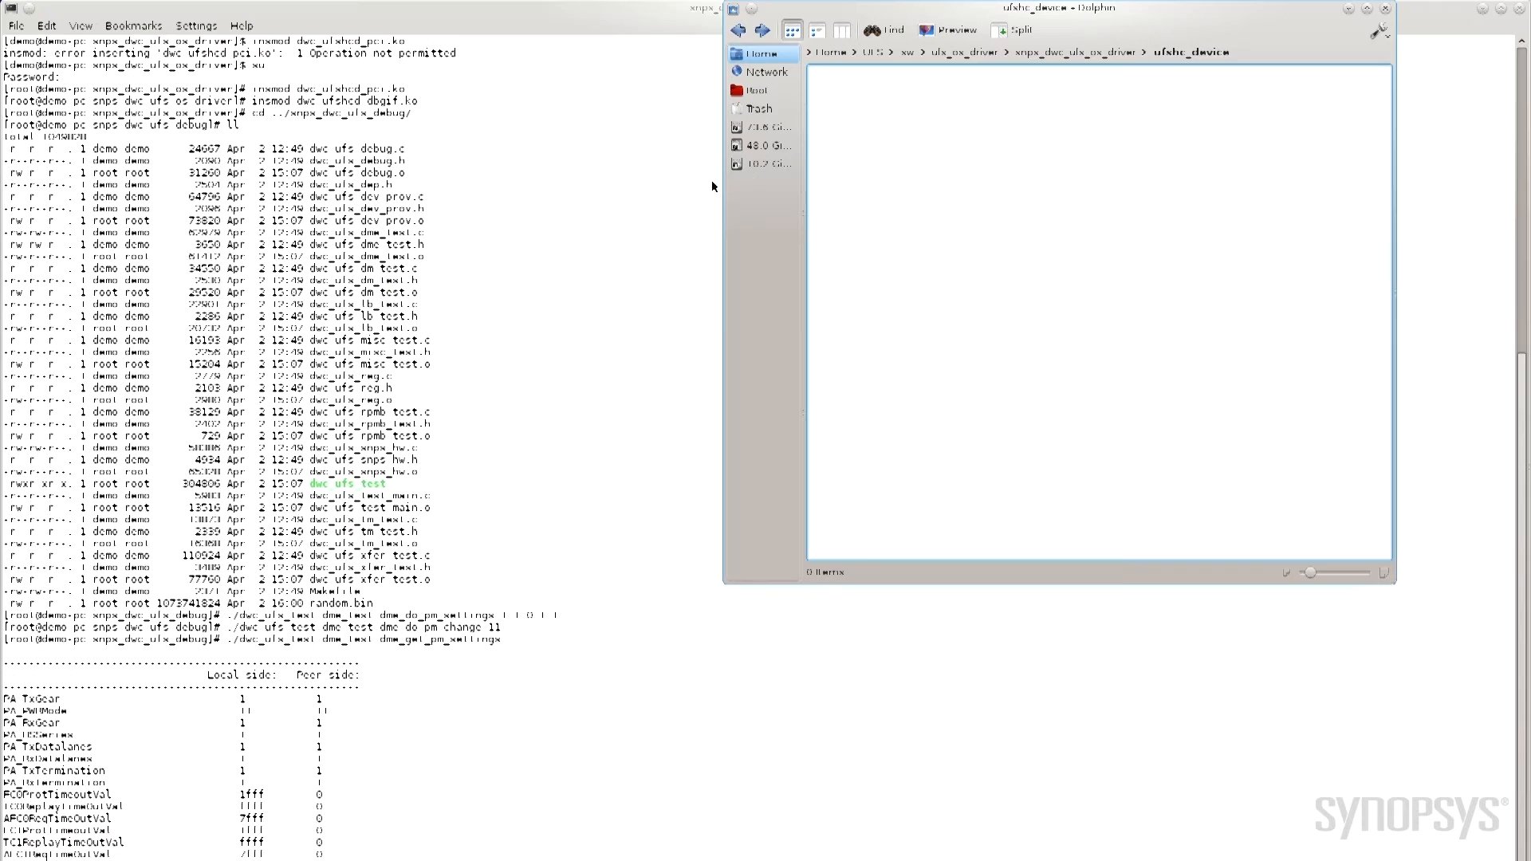
Open the 10.2 GiB UFS drive in Dolphin and launch its MP4 video in Movie Player
click(765, 163)
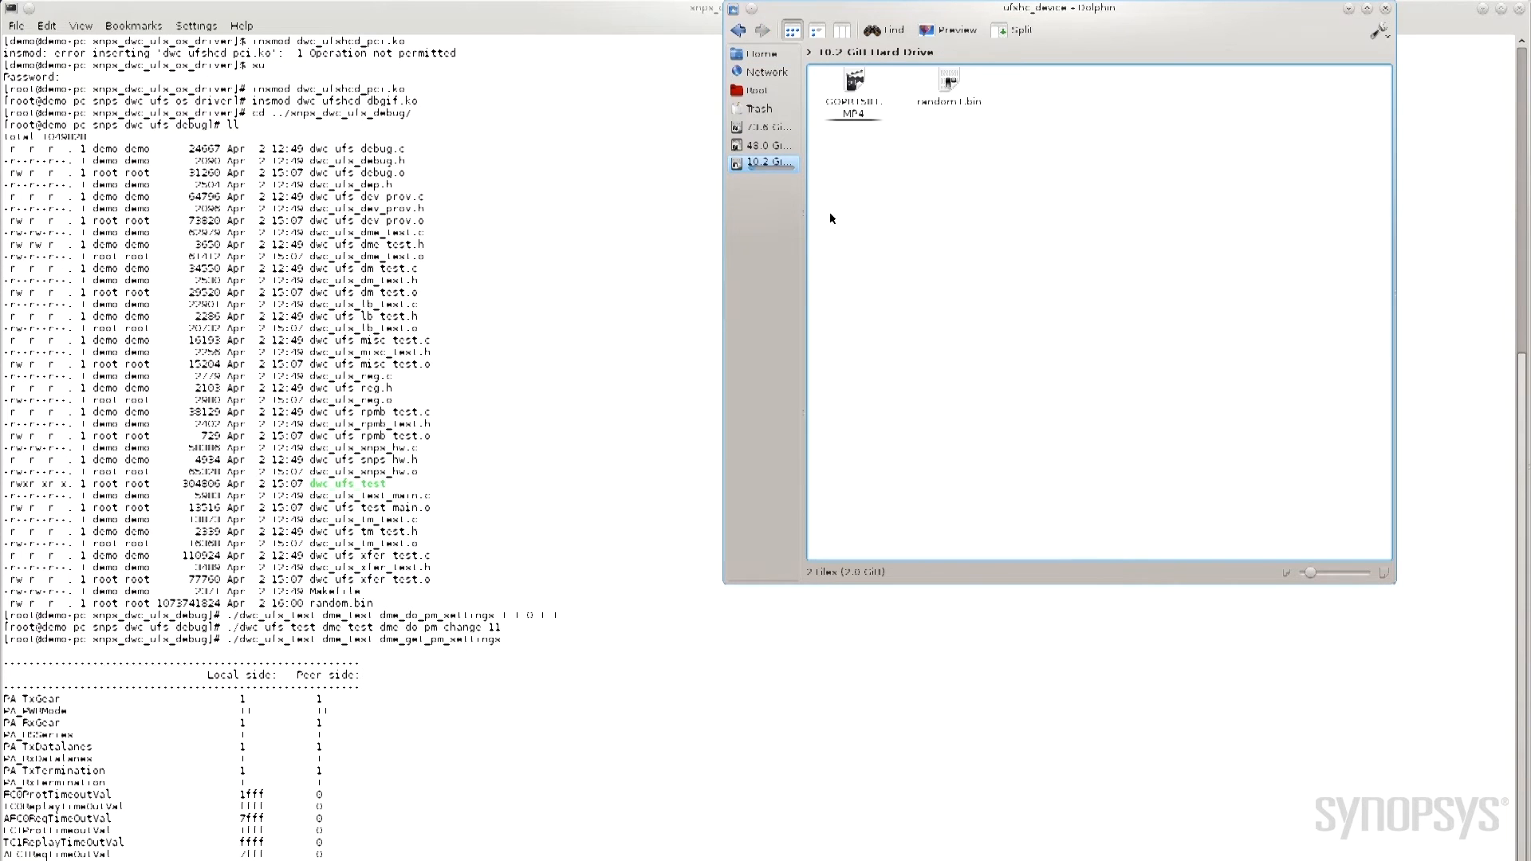
click(852, 86)
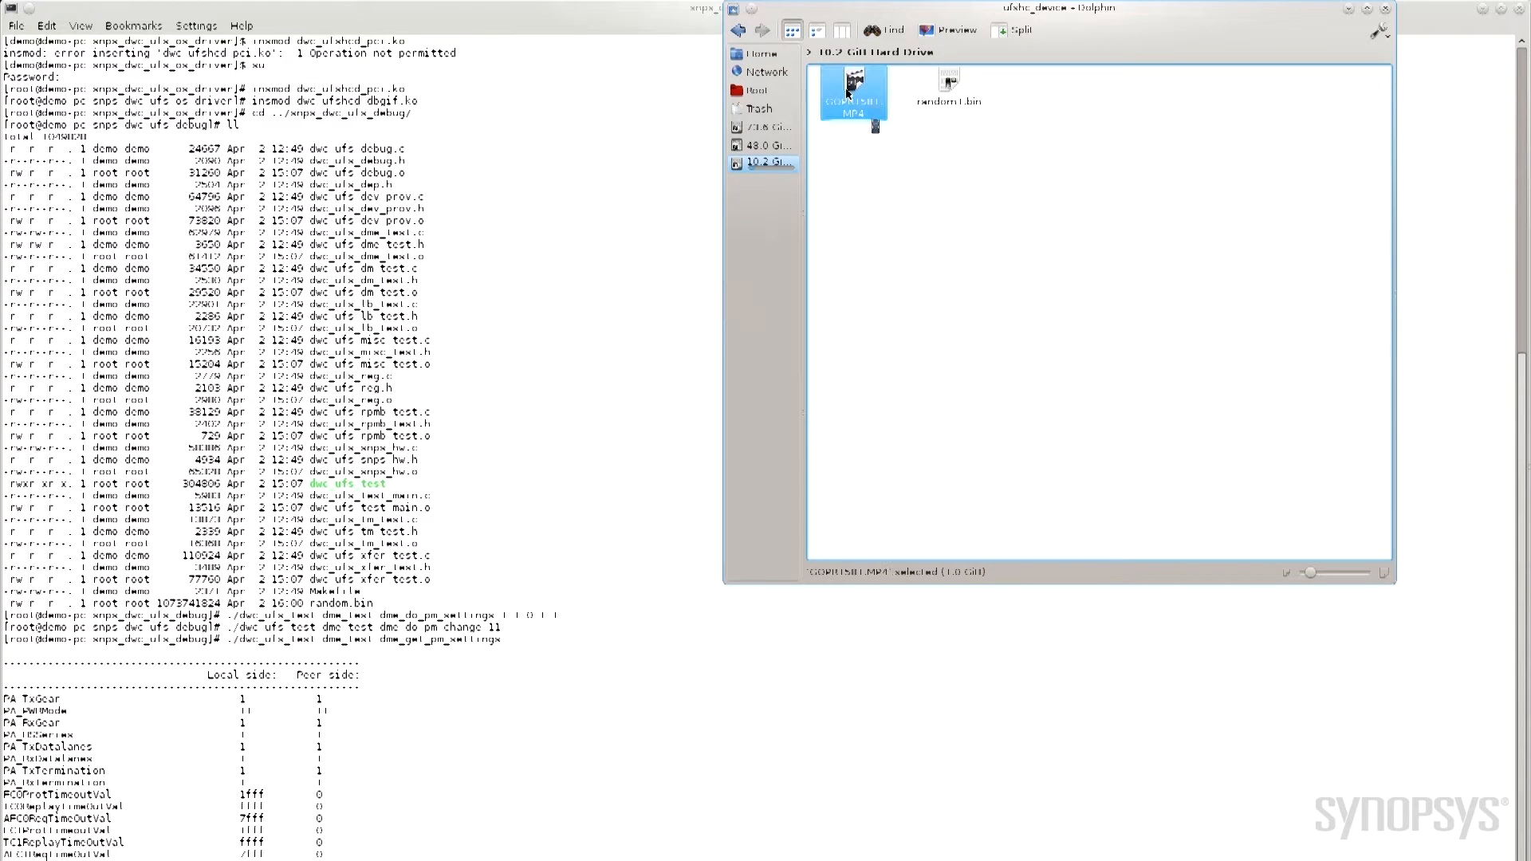
double_click(852, 91)
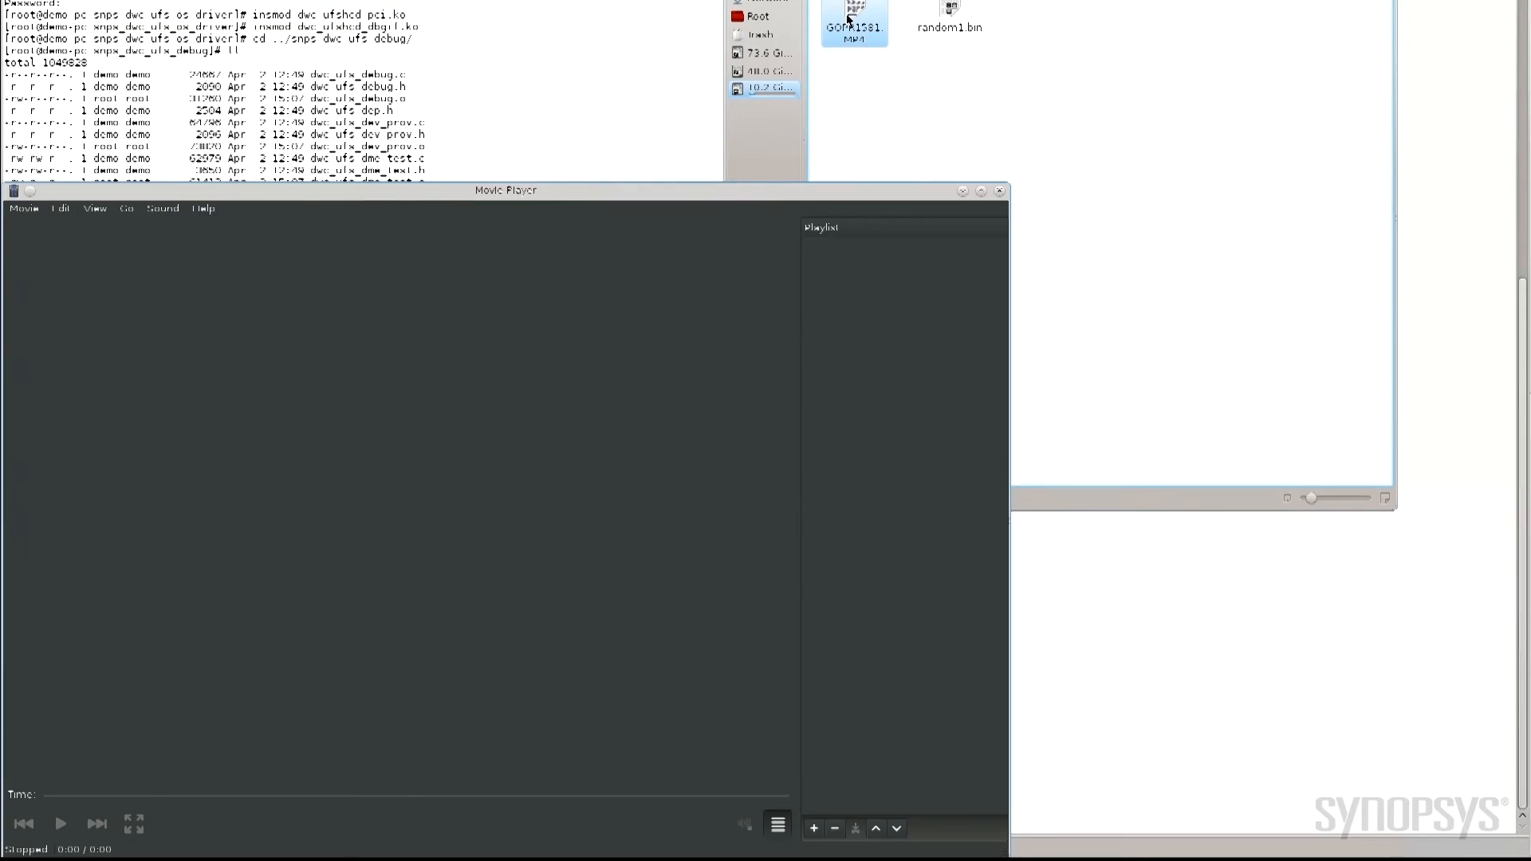
double_click(852, 22)
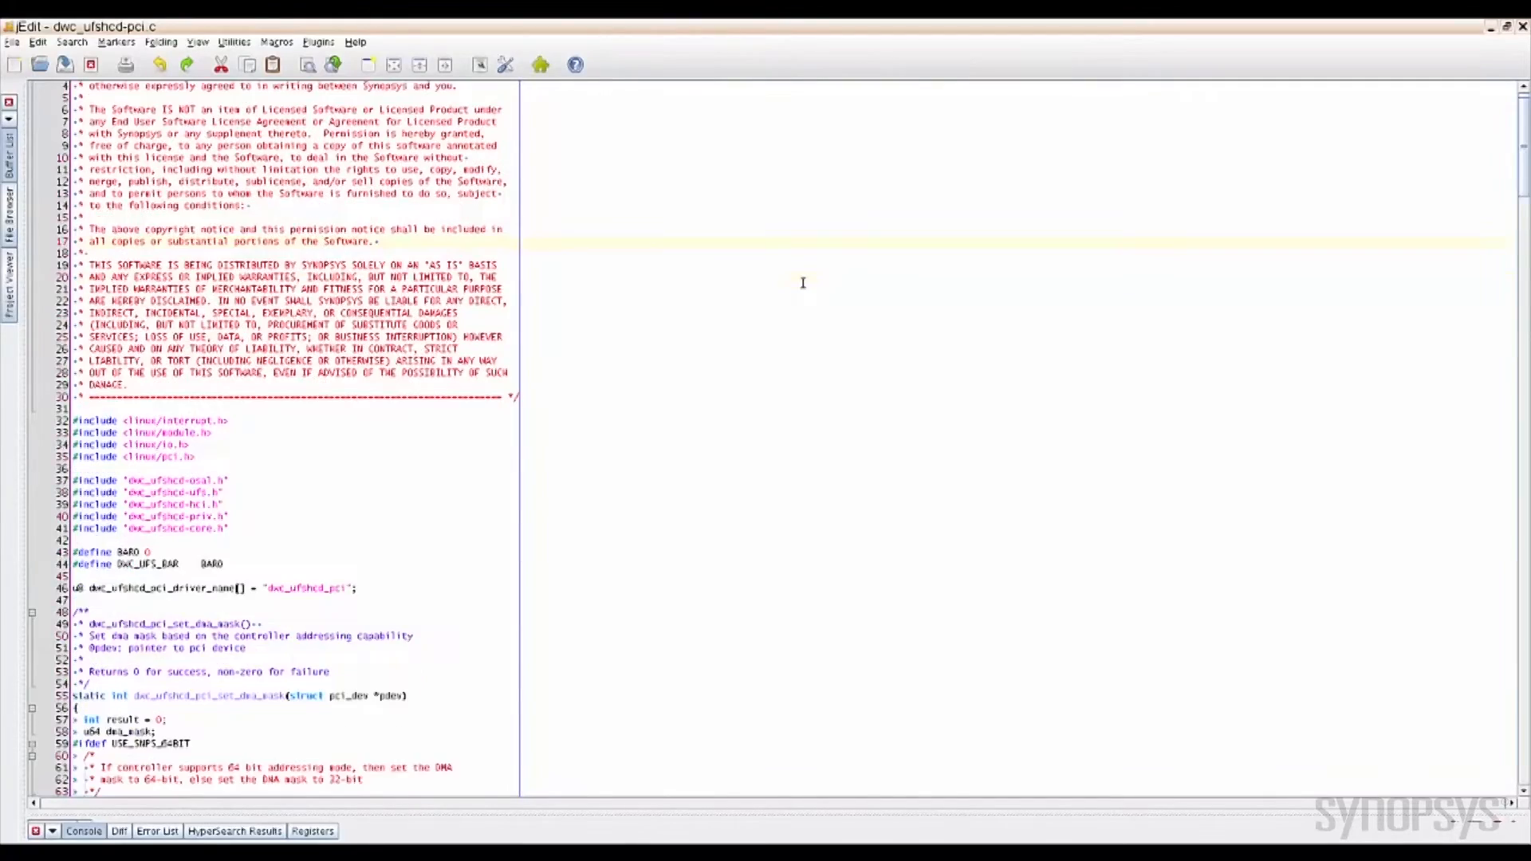
scroll(down, 3)
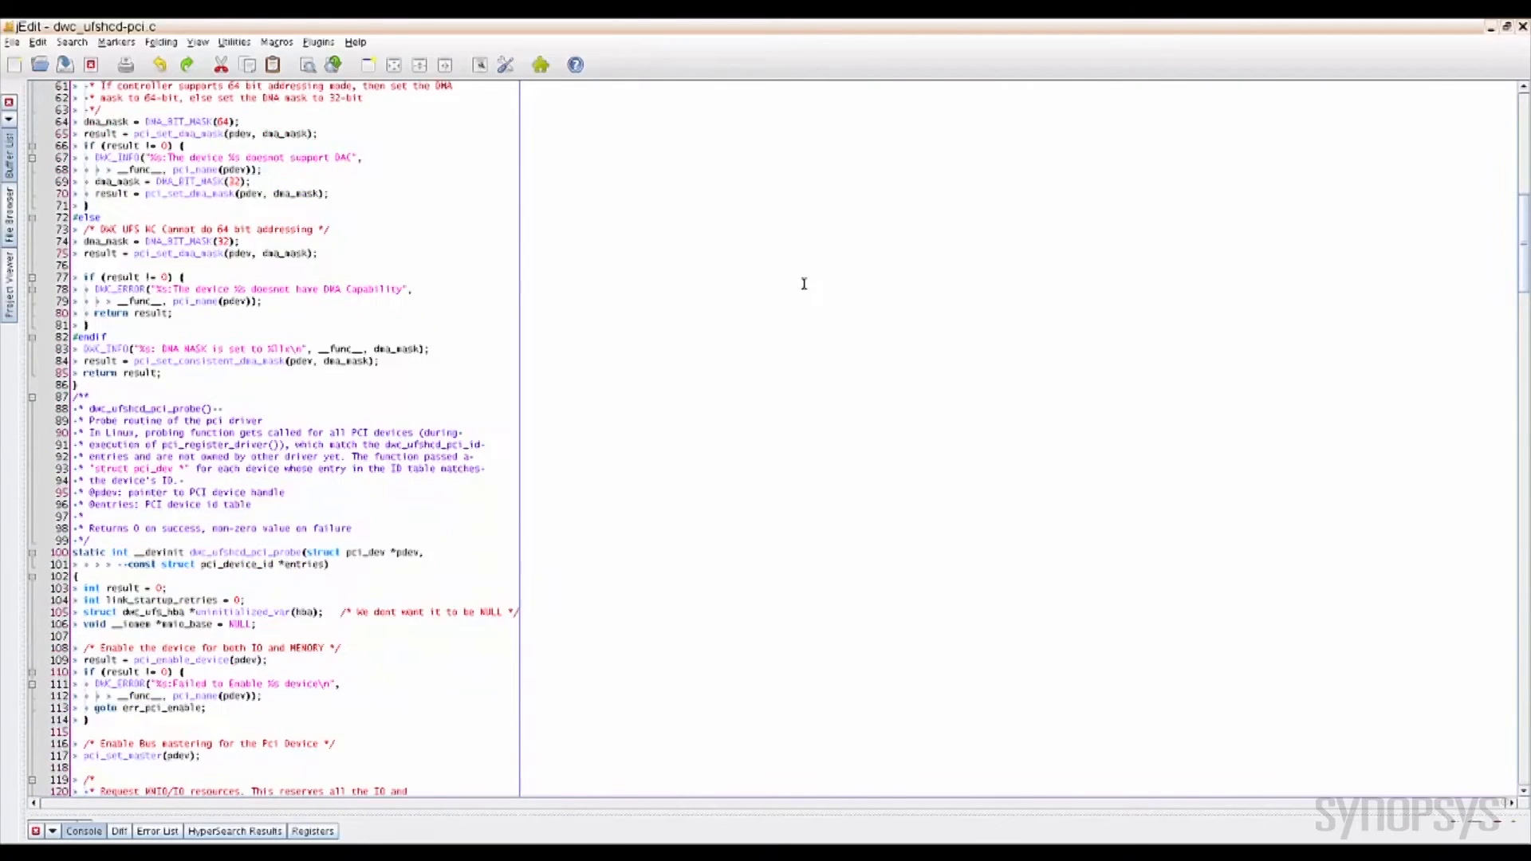
scroll(down, 3)
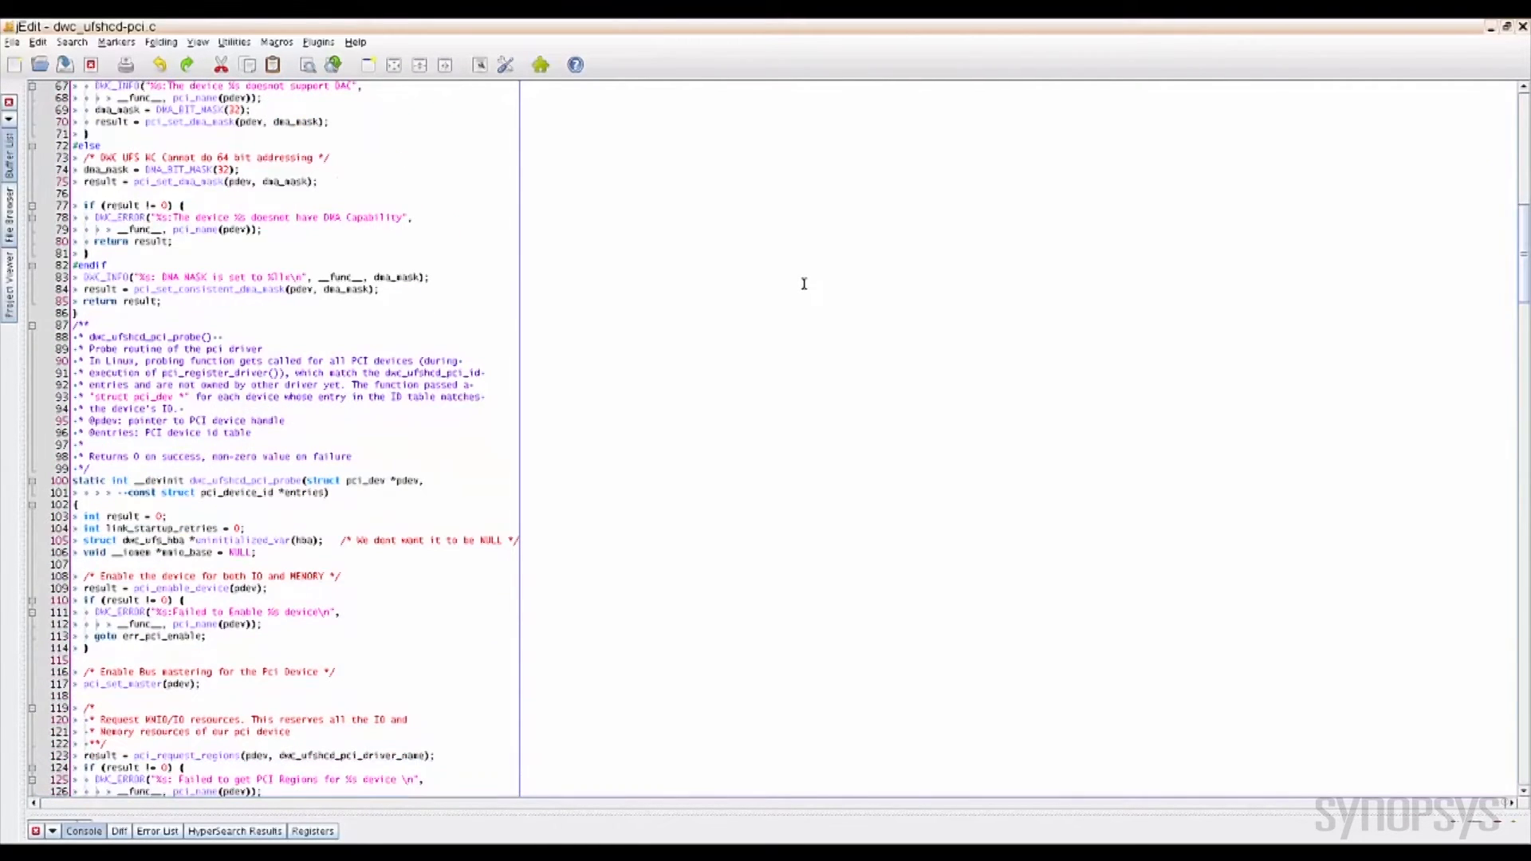
scroll(down, 3)
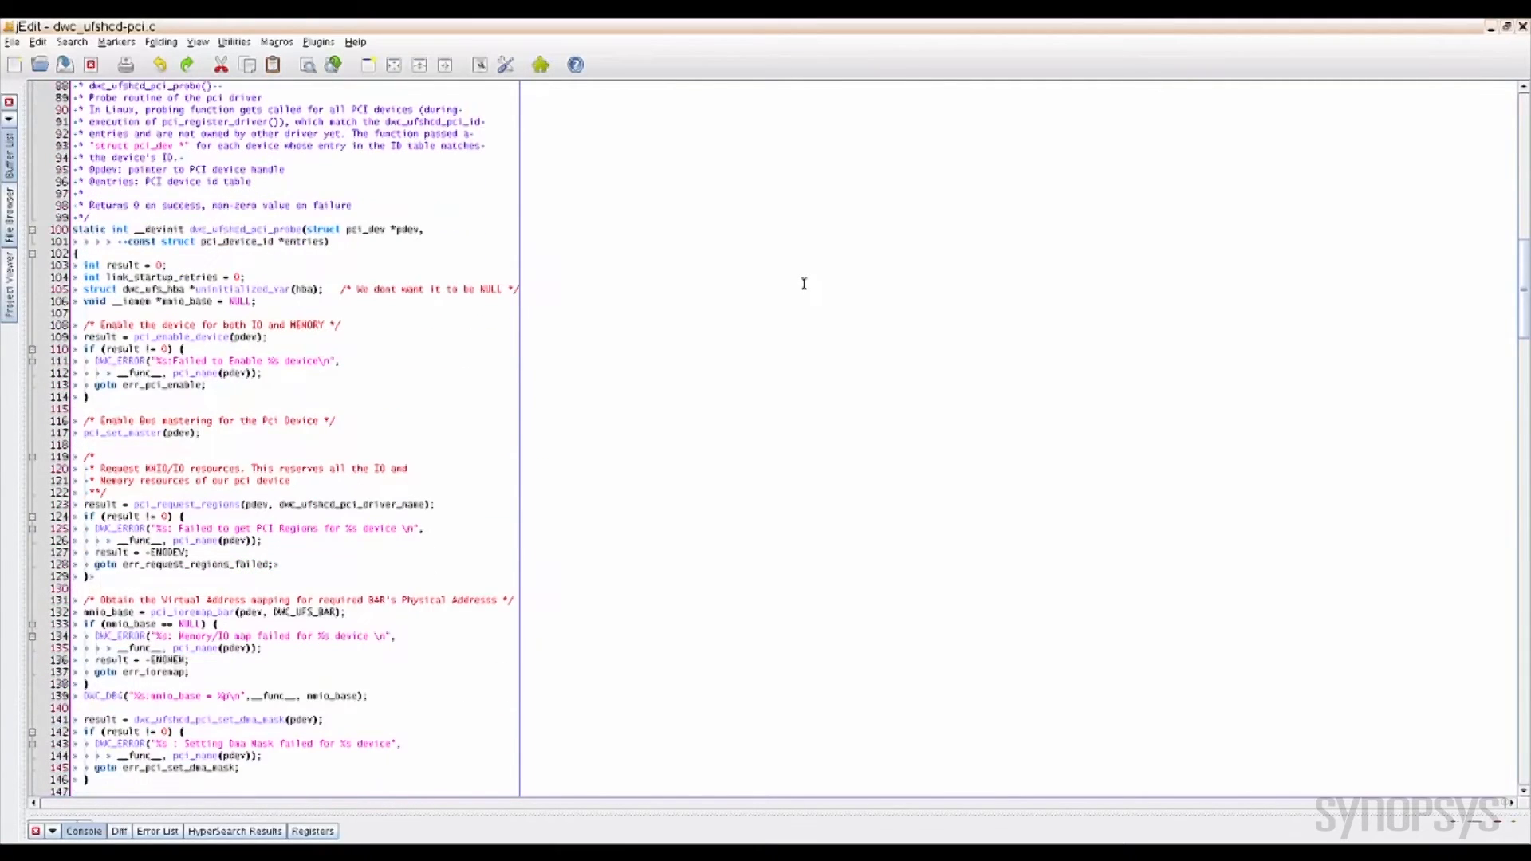
scroll(down, 3)
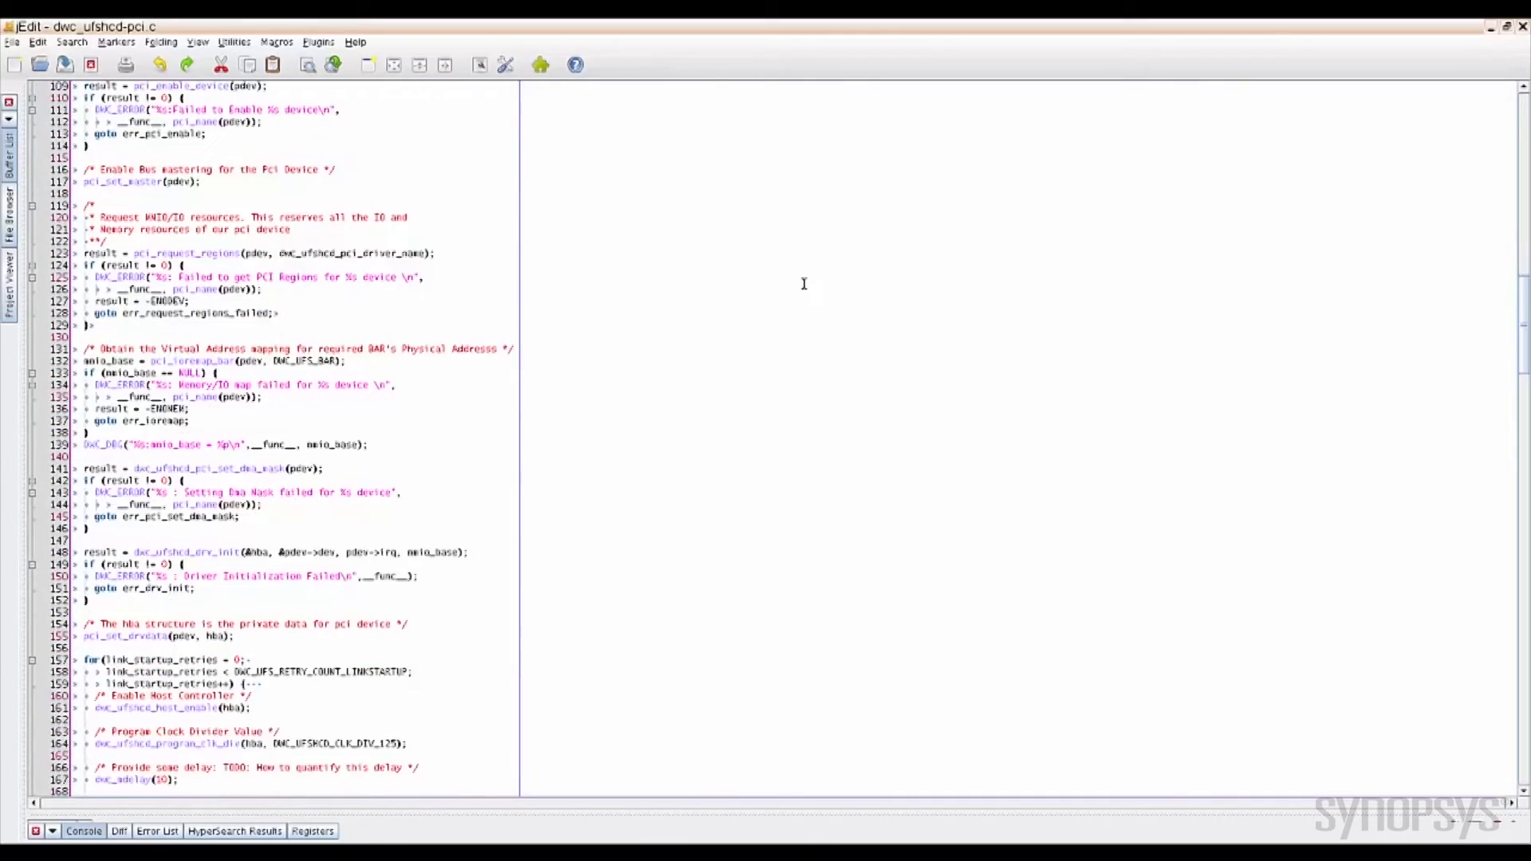
scroll(down, 3)
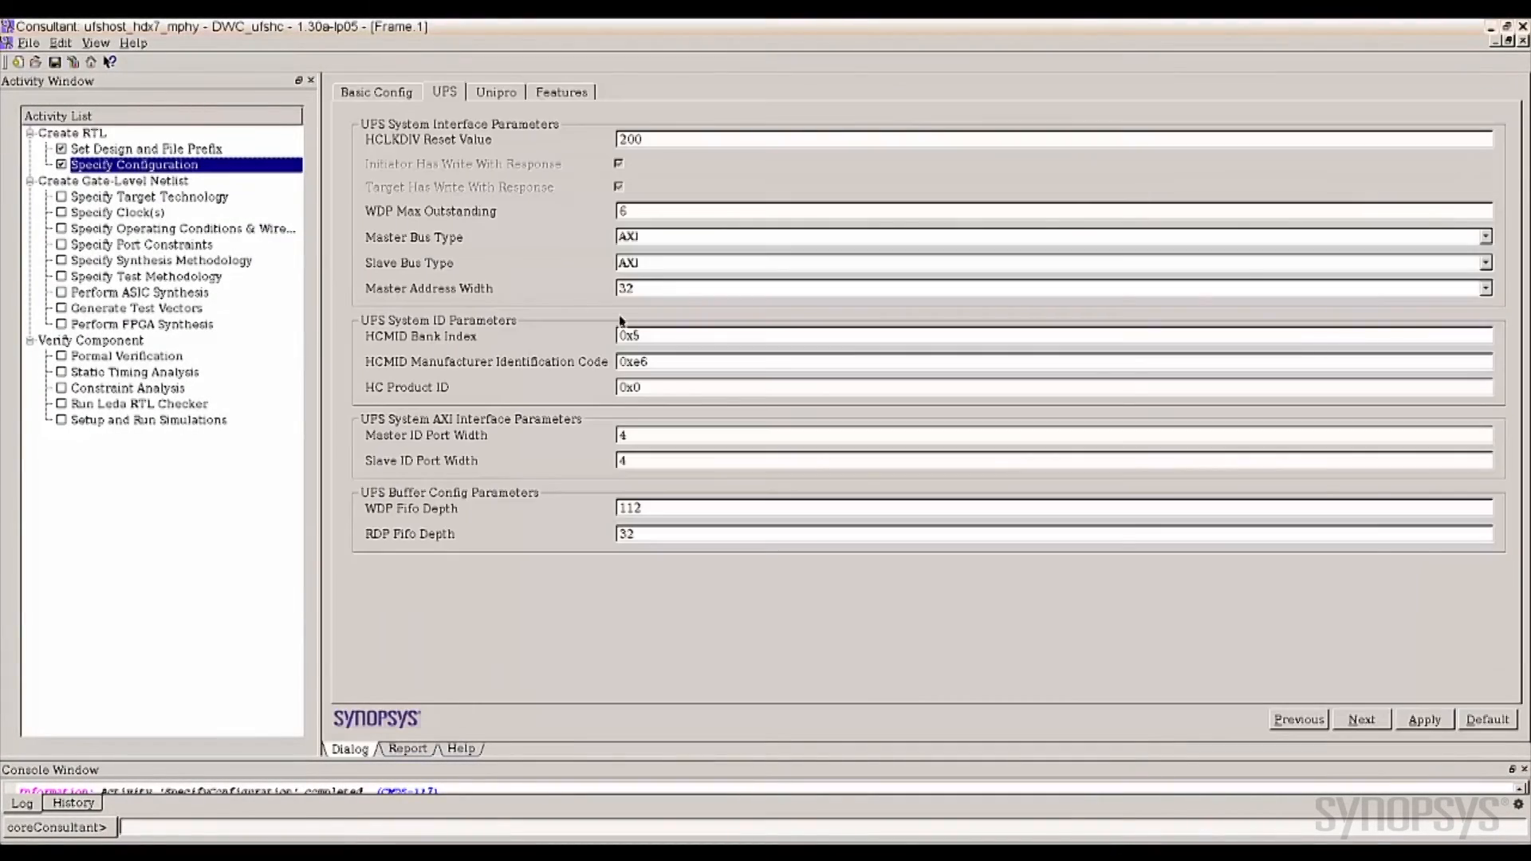
Change the HCMID Manufacturer Identification Code to 0xff and apply the configuration
double_click(634, 362)
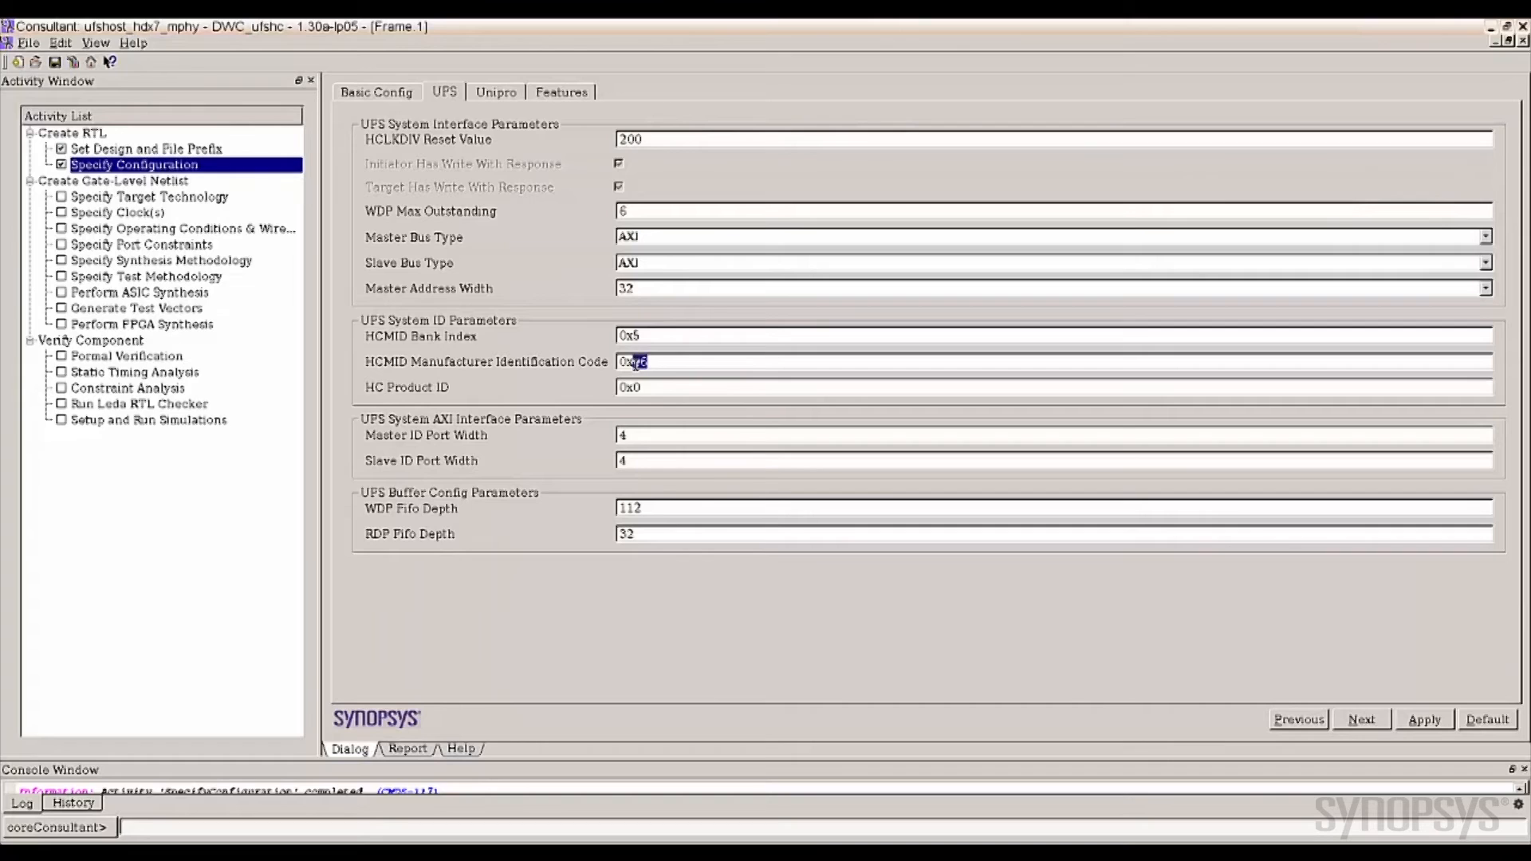
text(0xff)
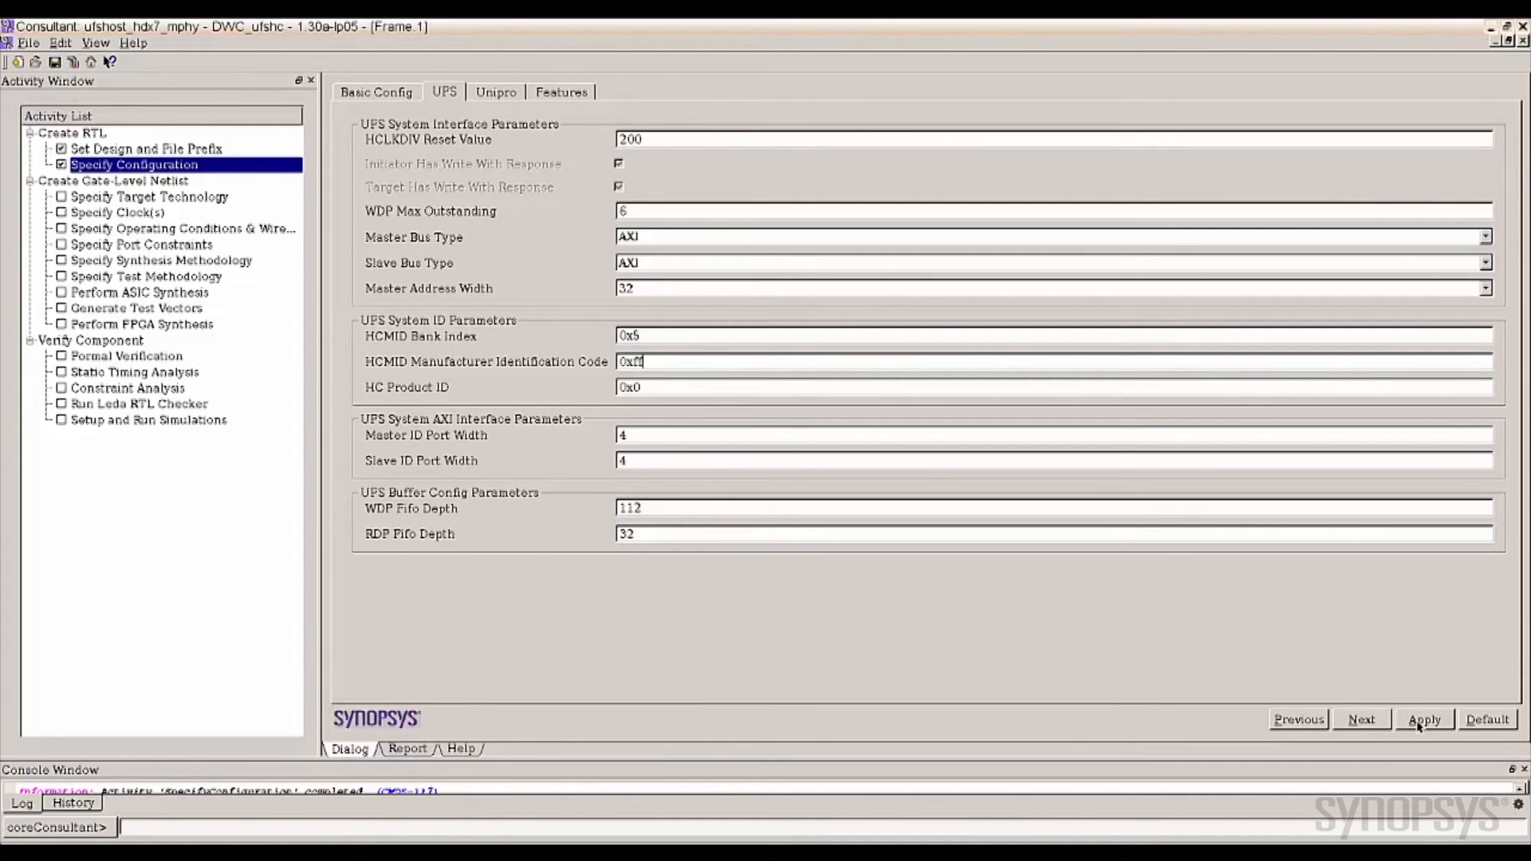
click(1425, 719)
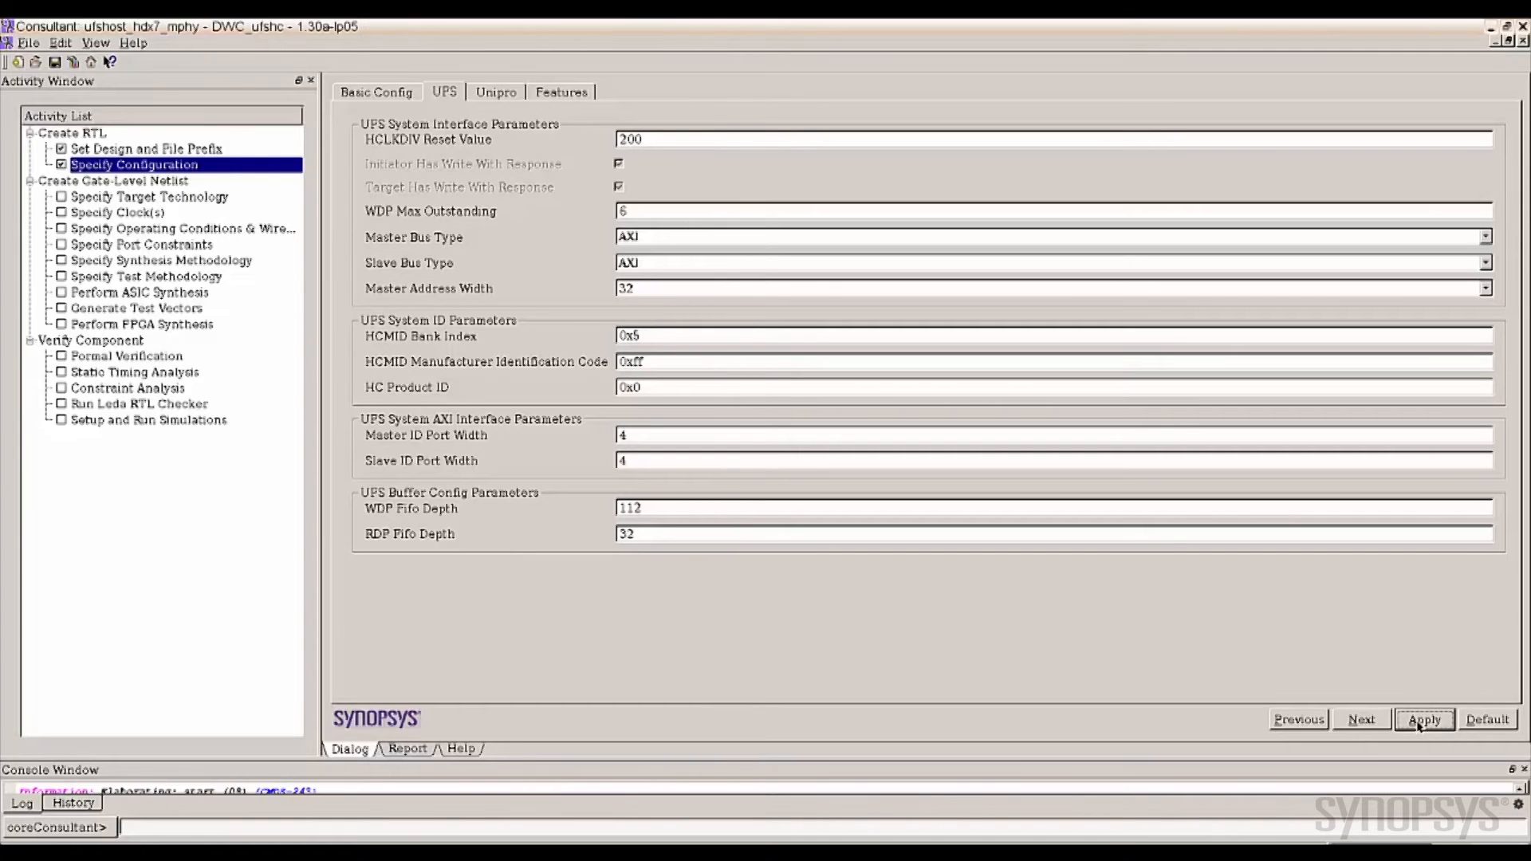
click(1425, 720)
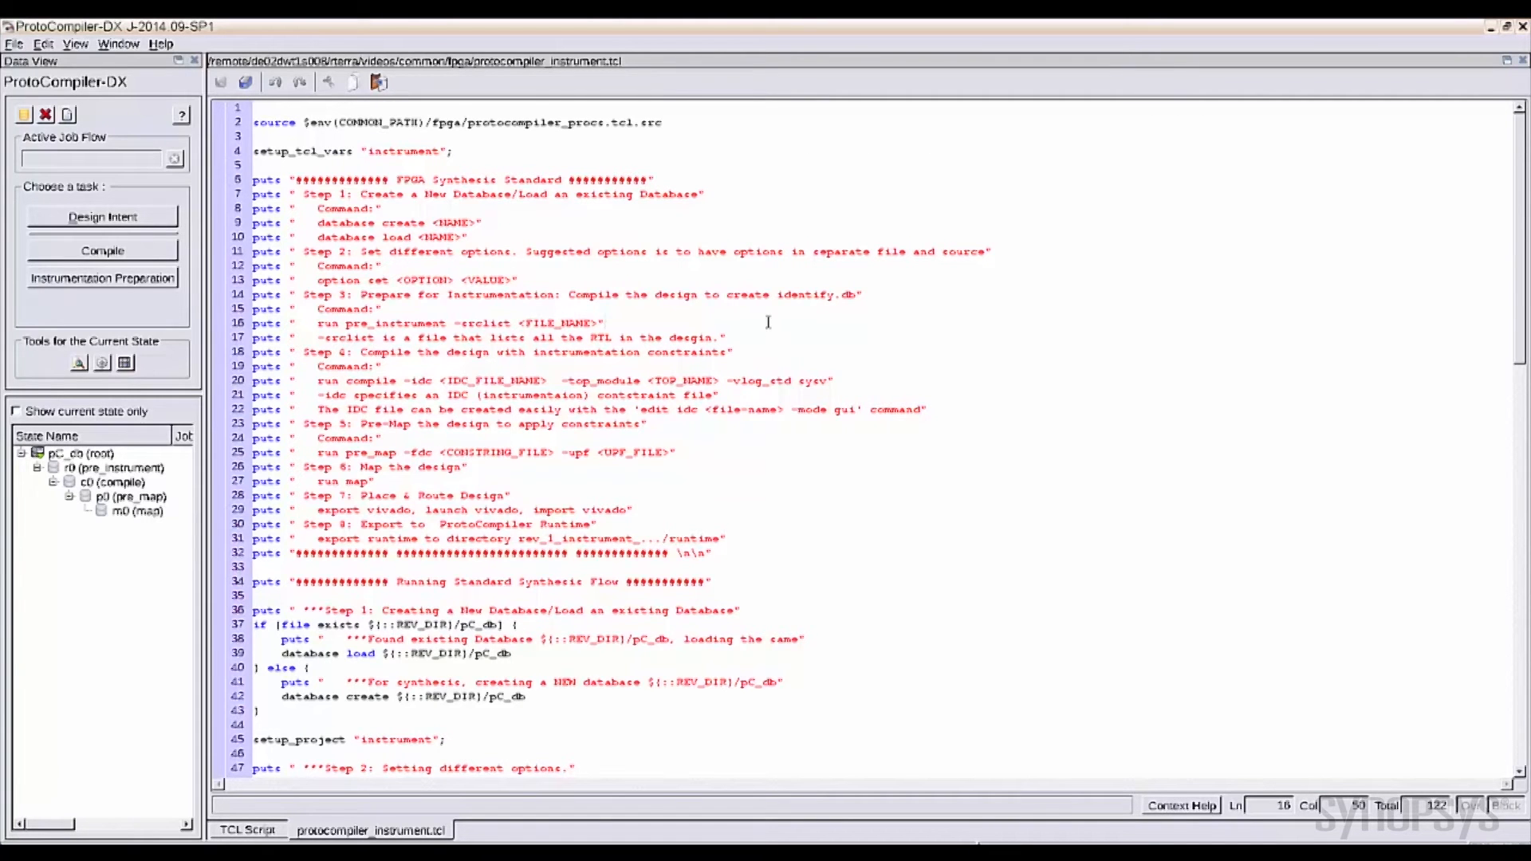
scroll(down, 3)
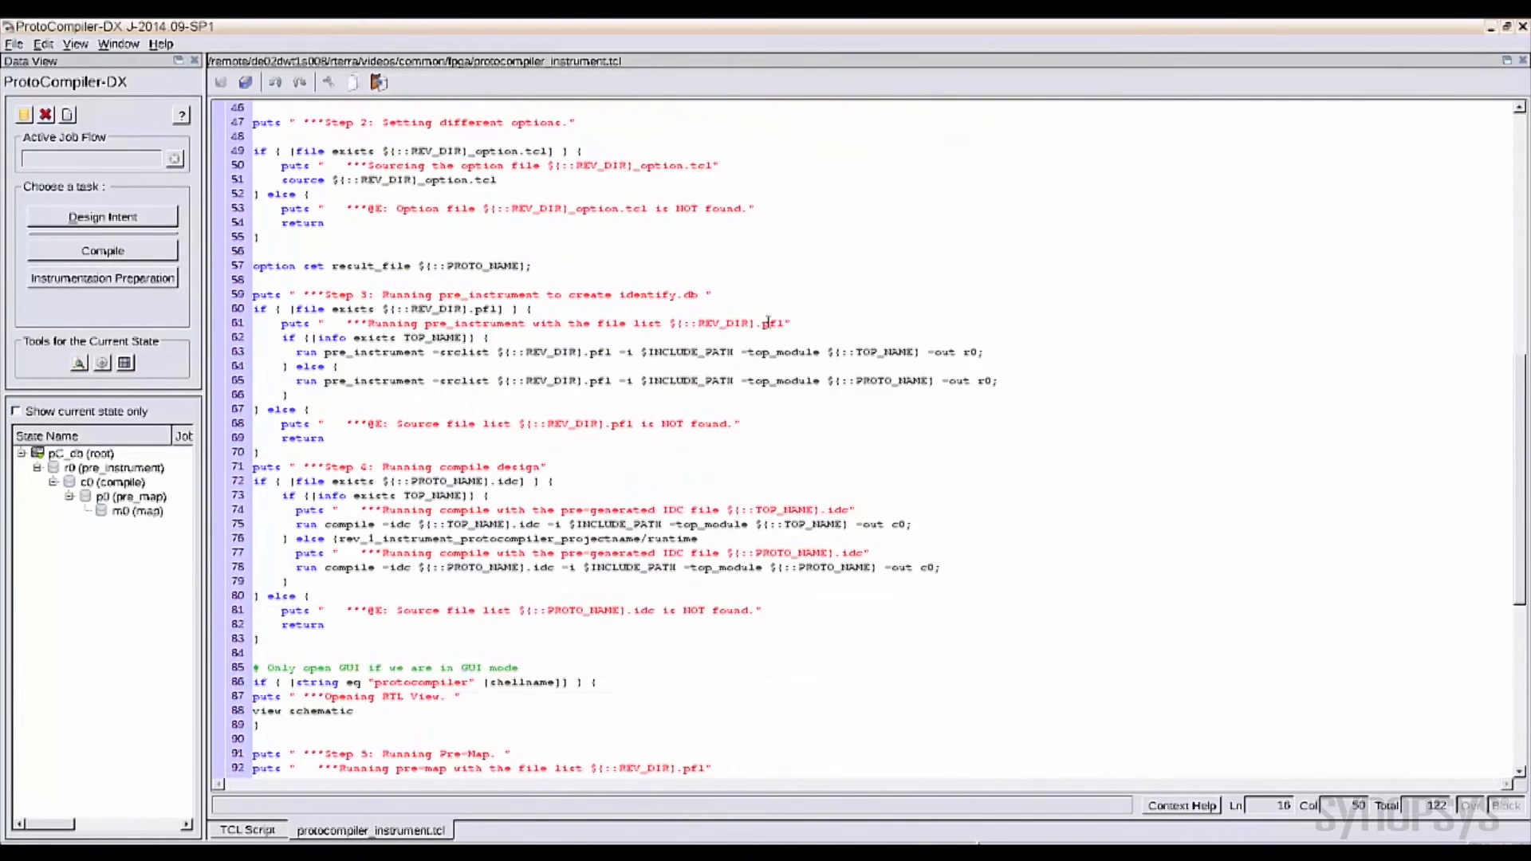
scroll(down, 3)
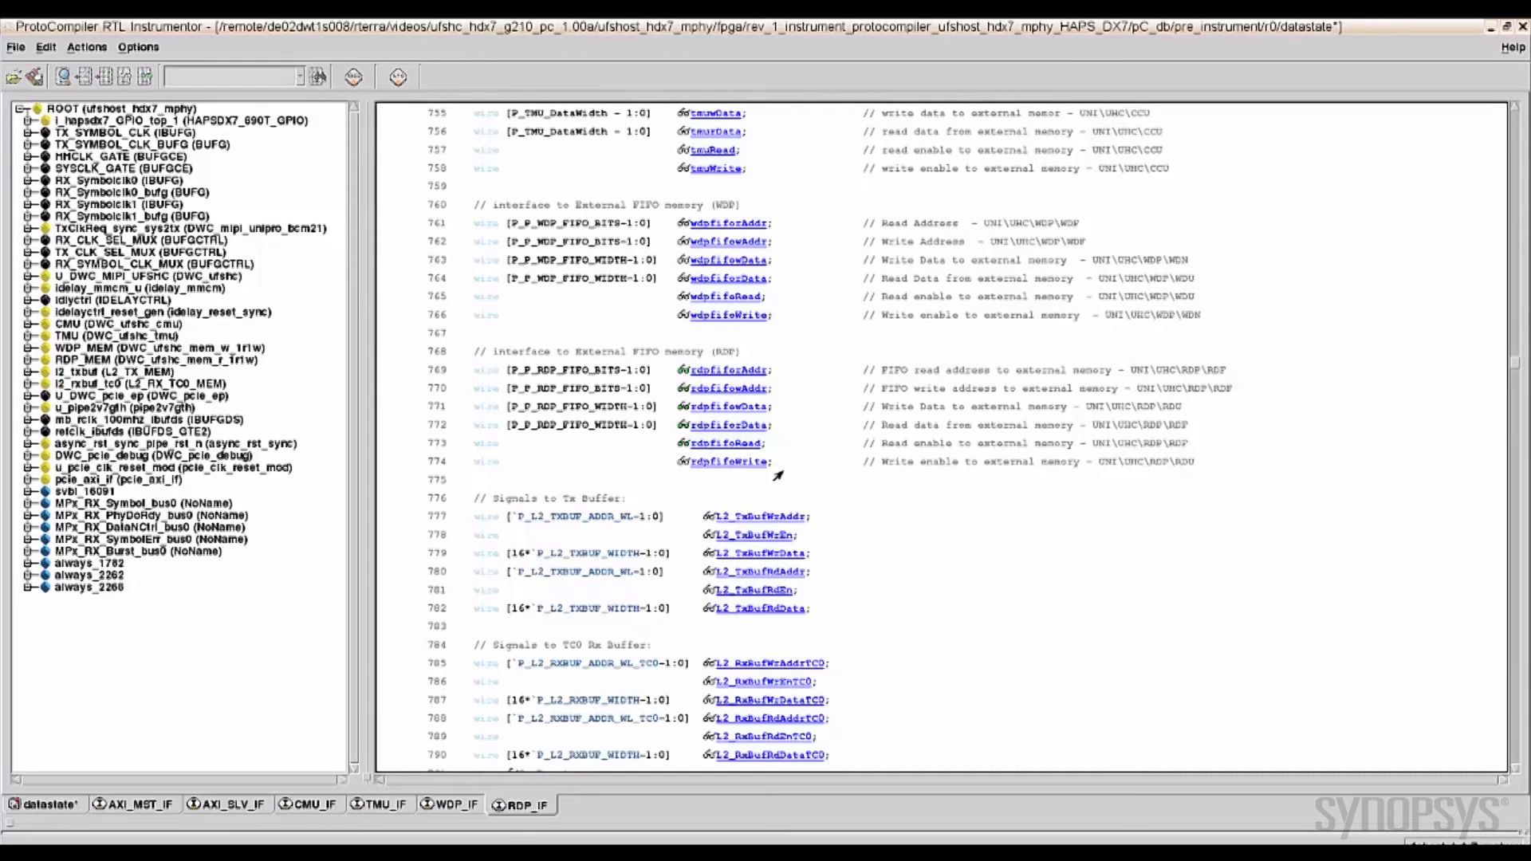
mouse_move(789, 475)
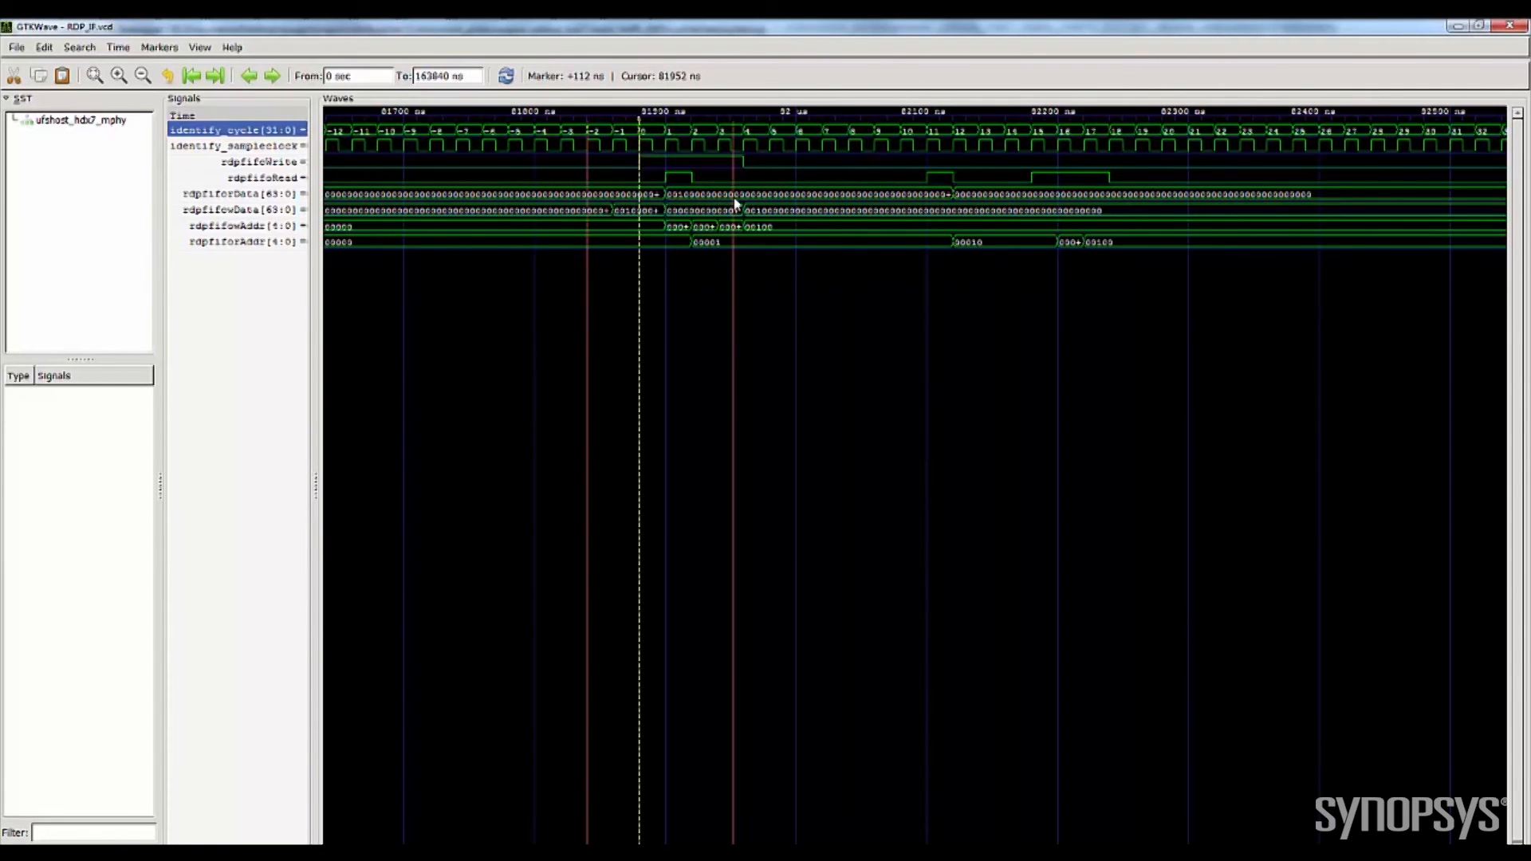
click(94, 75)
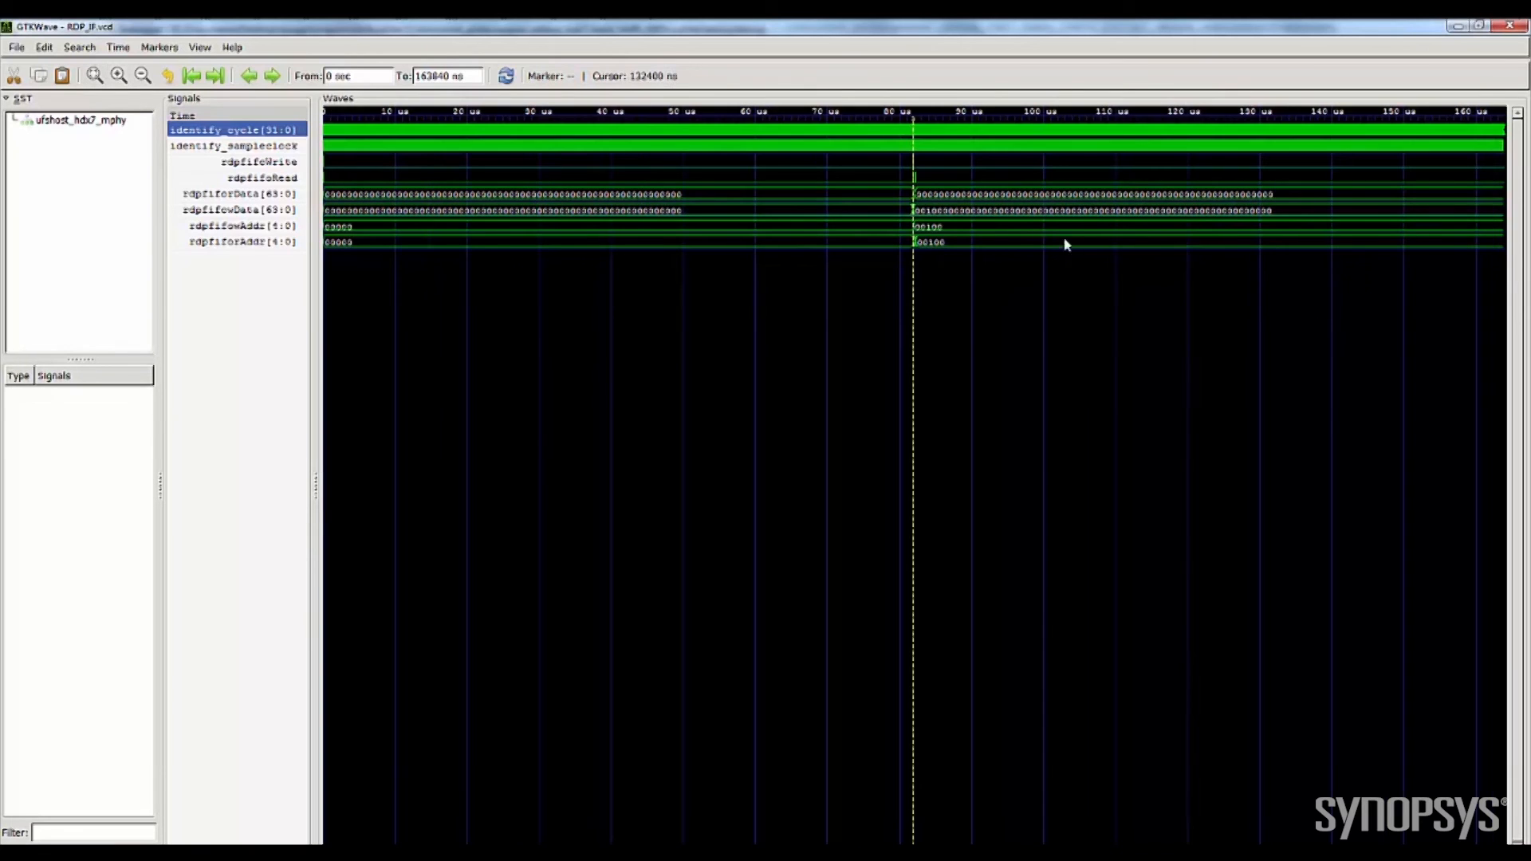
click(94, 75)
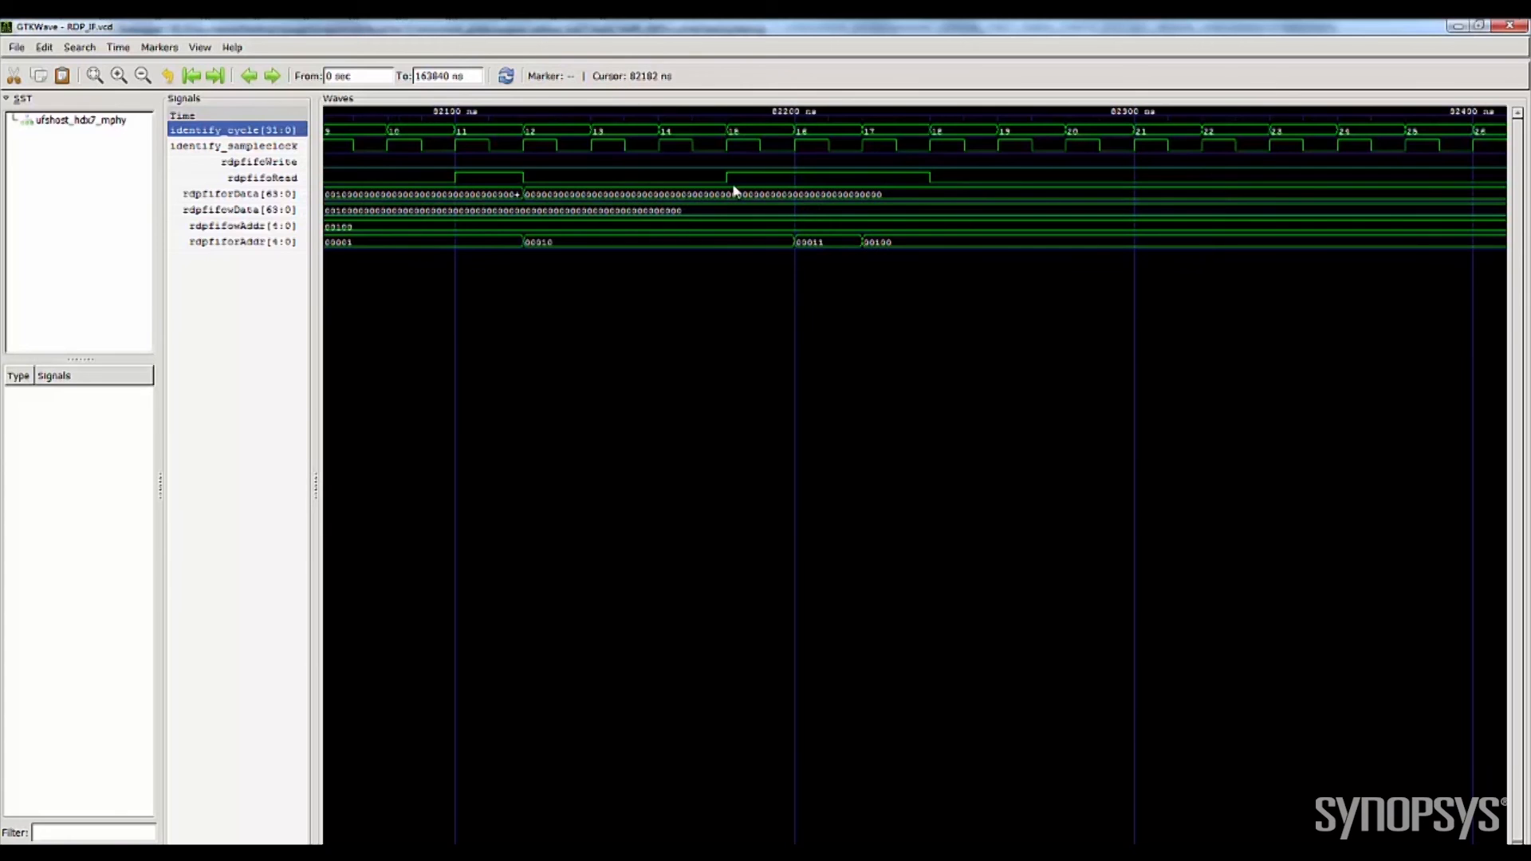
click(94, 75)
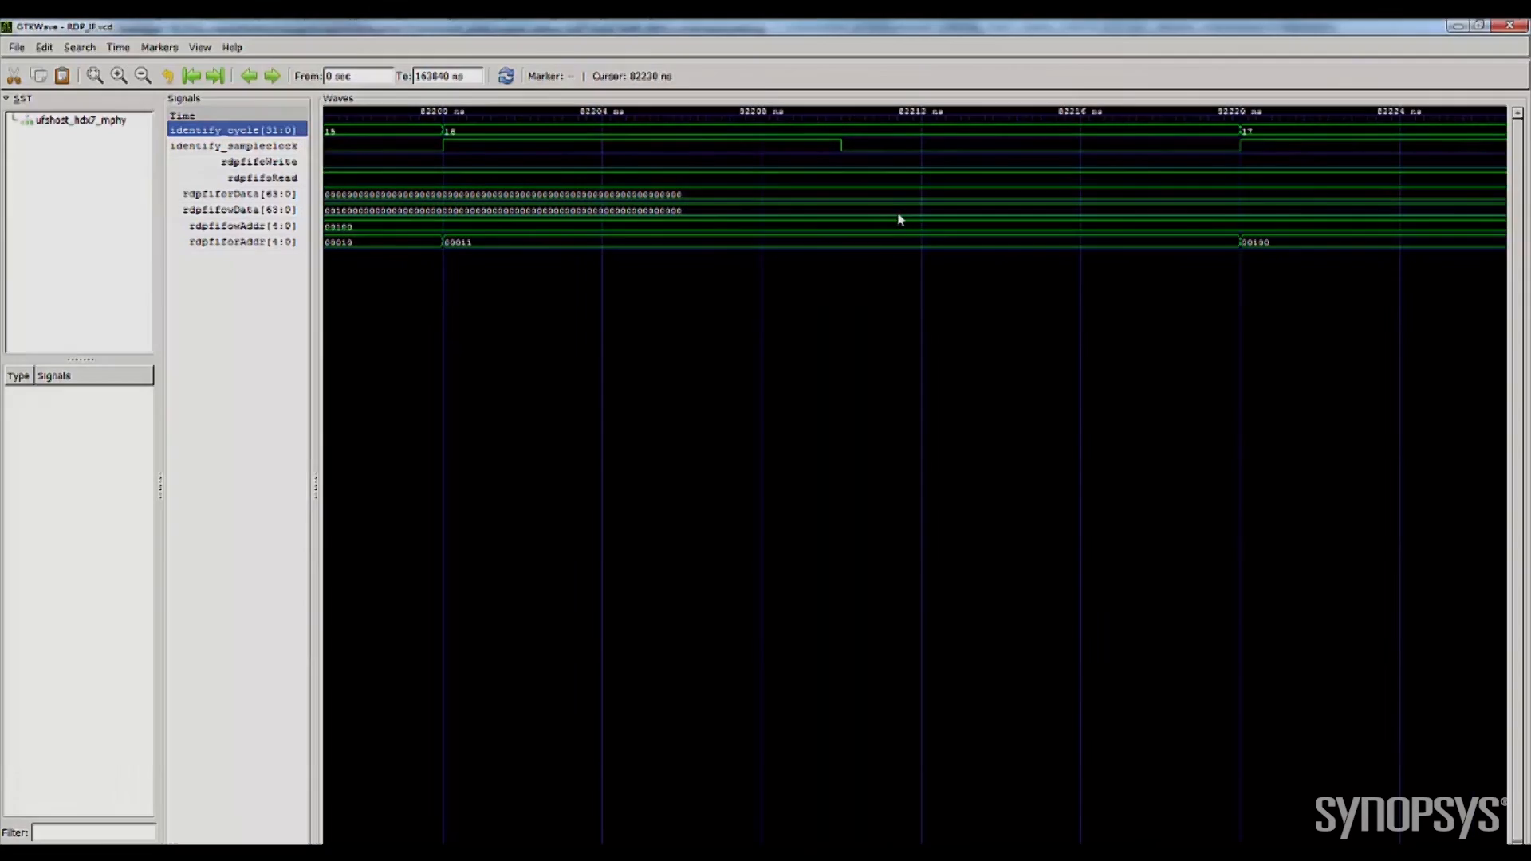